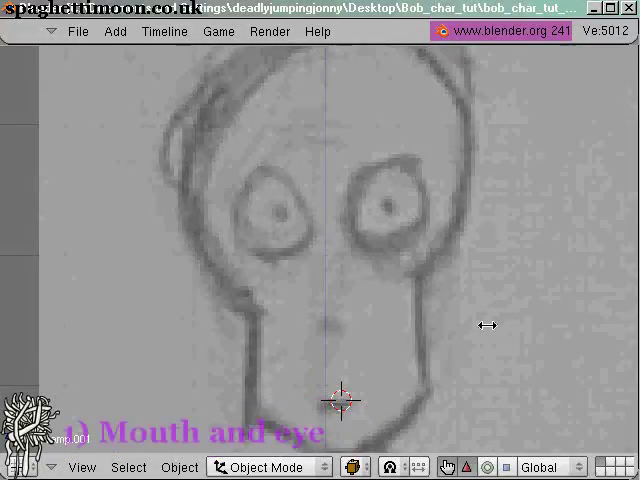
{"action": "mouse_move", "coordinate": [630, 293]}
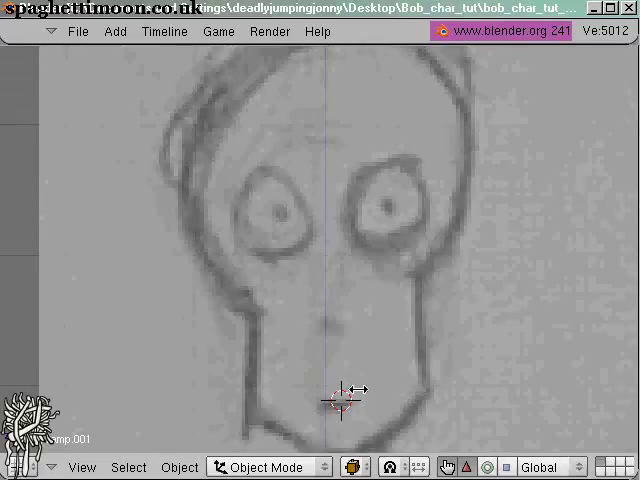
{"action": "mouse_move", "coordinate": [407, 308]}
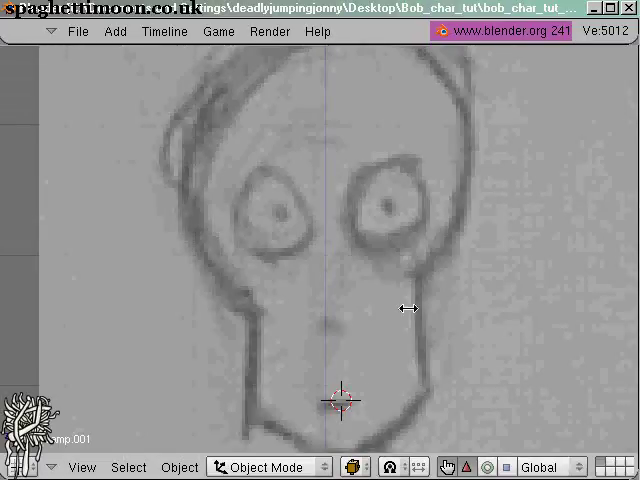
{"action": "mouse_move", "coordinate": [426, 397]}
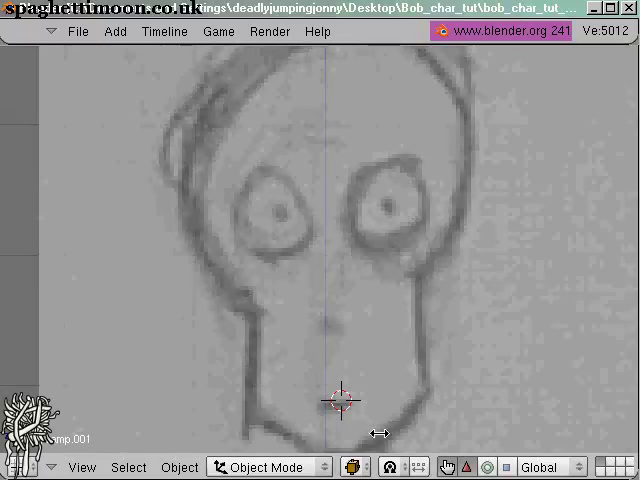
{"action": "mouse_move", "coordinate": [491, 186]}
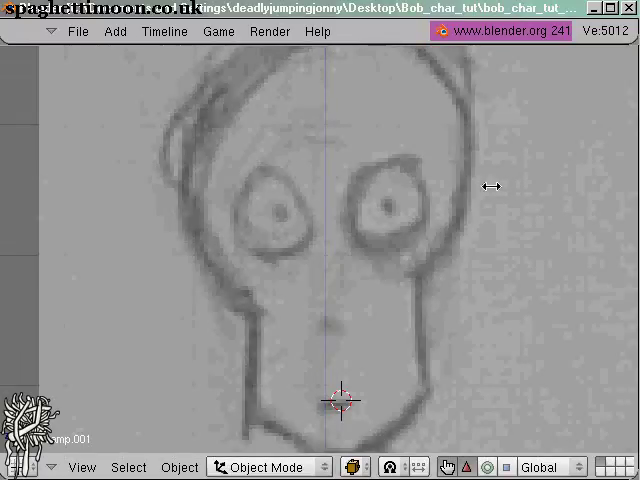
{"action": "mouse_move", "coordinate": [404, 274]}
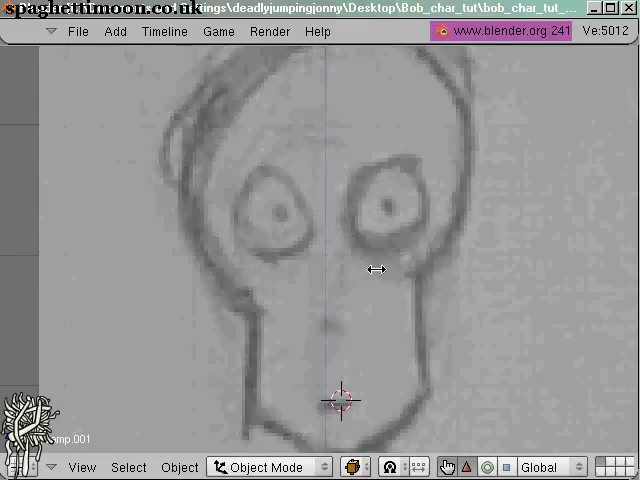
{"action": "mouse_move", "coordinate": [366, 319]}
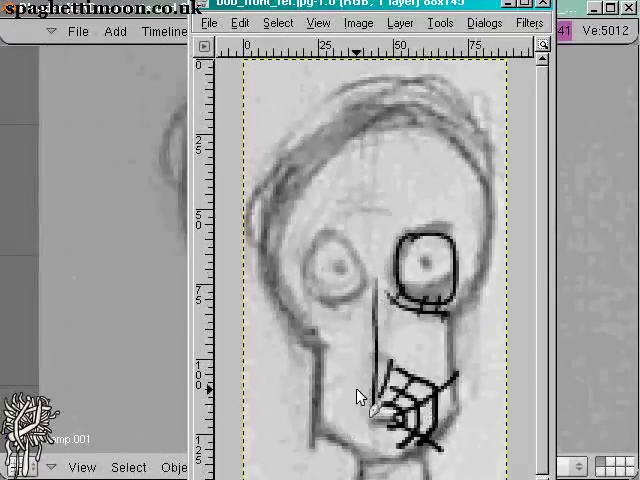
{"action": "mouse_move", "coordinate": [380, 368]}
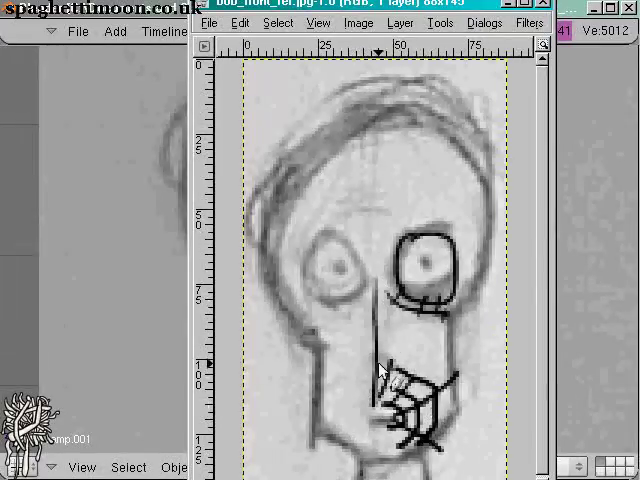
{"action": "mouse_move", "coordinate": [410, 205]}
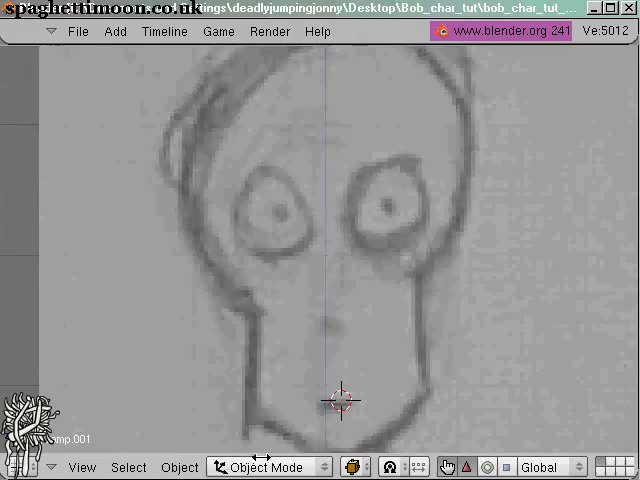
{"action": "mouse_move", "coordinate": [301, 344]}
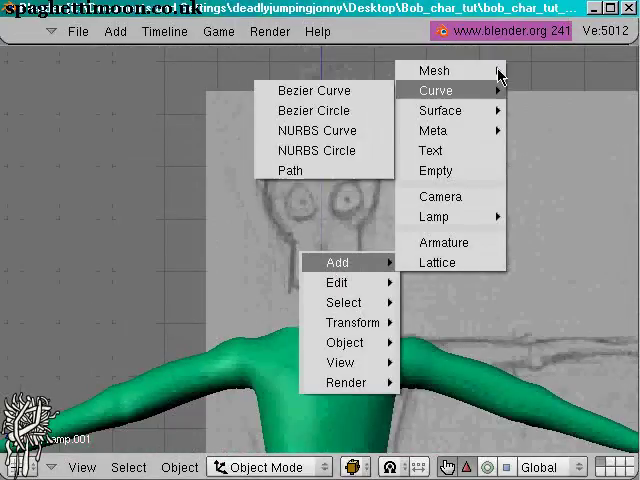
{"action": "mouse_move", "coordinate": [440, 110]}
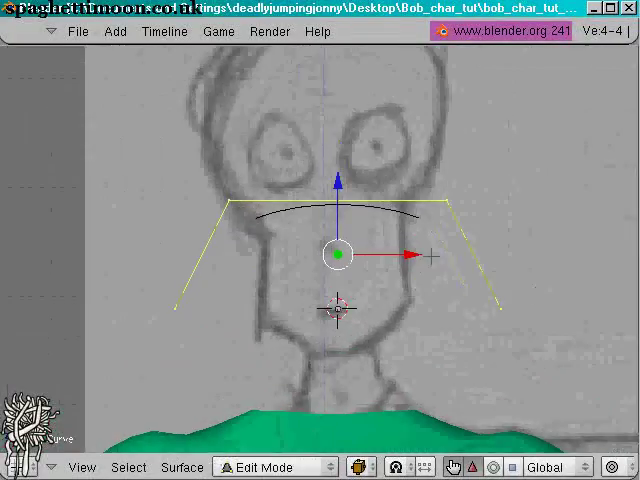
Zoom in on the four-point curve before shrinking it into a small downward-curling arc
{"action": "scroll", "scroll_direction": "down", "scroll_amount": 3}
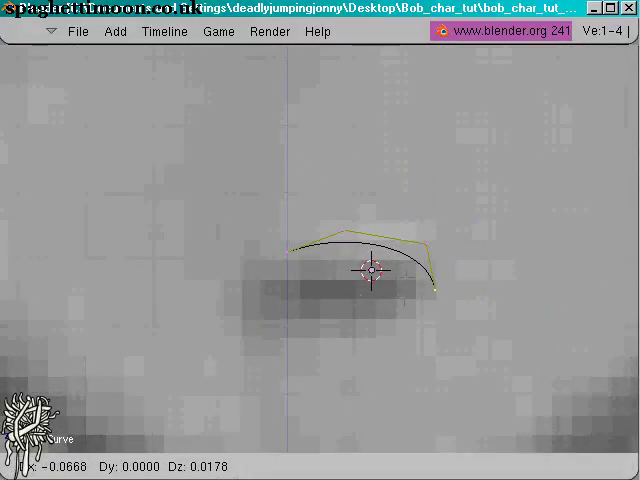
Place extruded control points to wrap the curve into a seven-point U around the mouth
{"action": "left_click", "coordinate": [438, 291]}
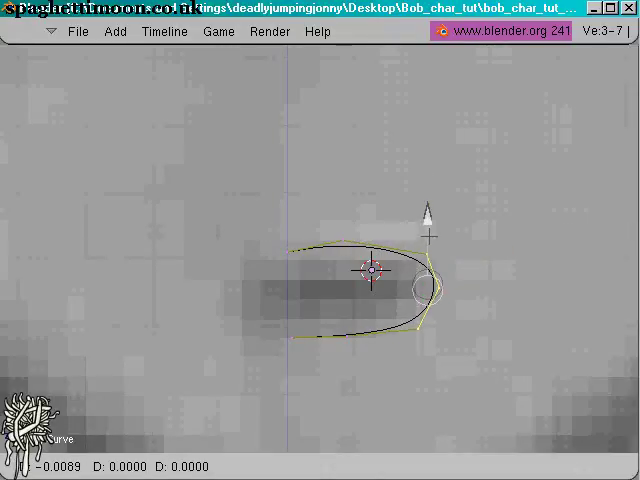
{"action": "left_click", "coordinate": [425, 293]}
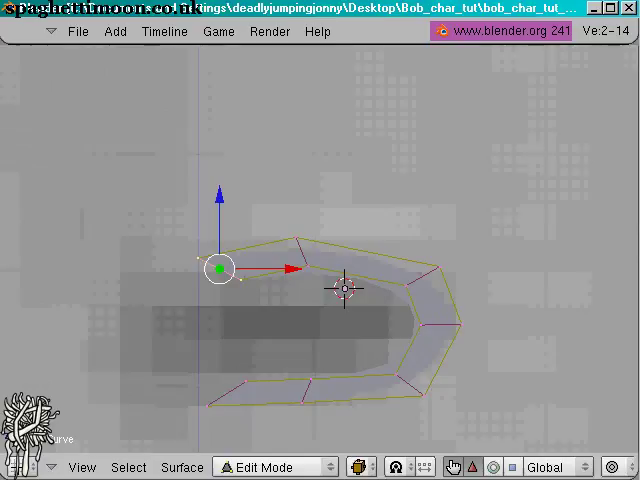
{"action": "mouse_move", "coordinate": [96, 126]}
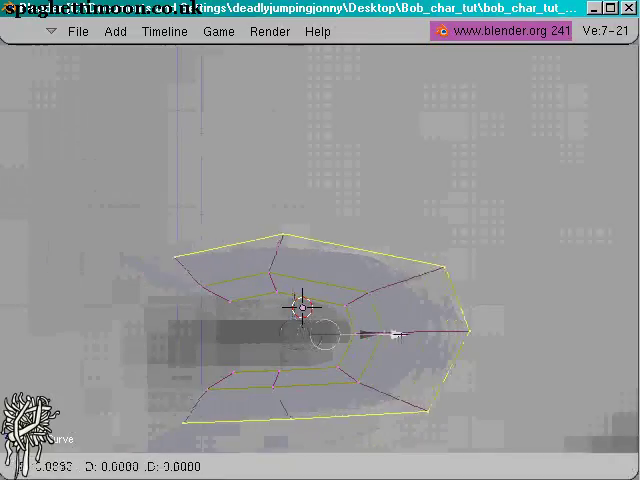
Change Order U in the Editing buttons so the mouth patch reaches its outer edges
{"action": "left_click", "coordinate": [345, 335]}
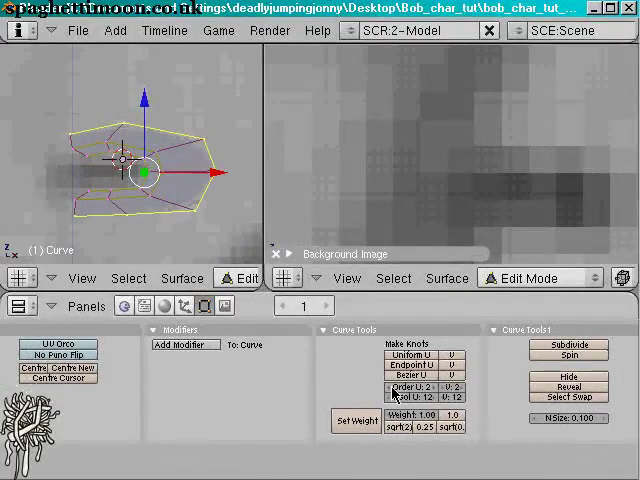
{"action": "left_click", "coordinate": [410, 396]}
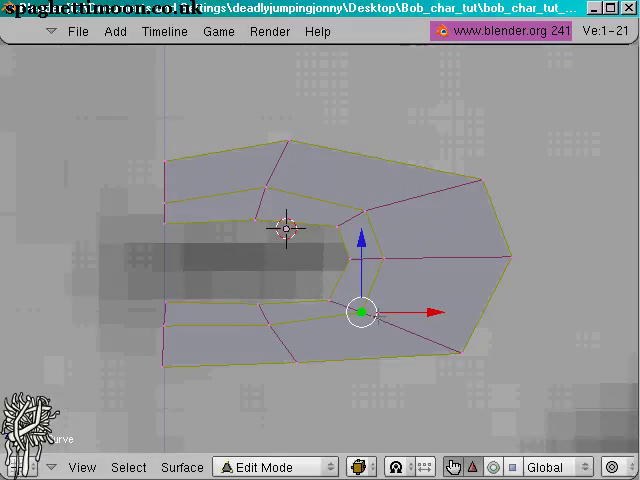
{"action": "left_click_drag", "start_coordinate": [360, 311], "coordinate": [375, 209]}
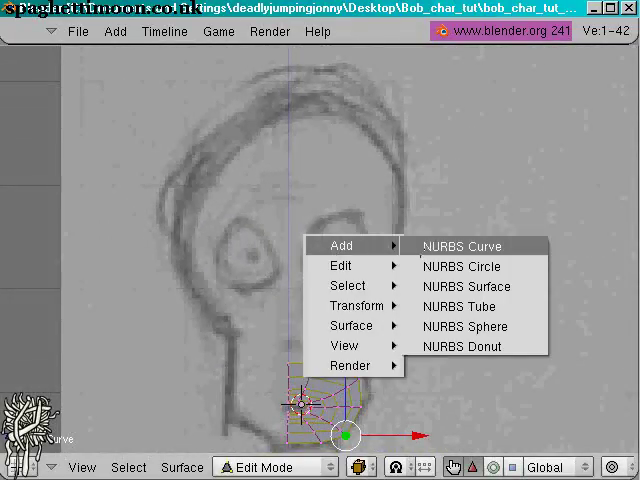
Add a four-point NURBS curve and position it arcing over the sketched eye
{"action": "left_click", "coordinate": [461, 245]}
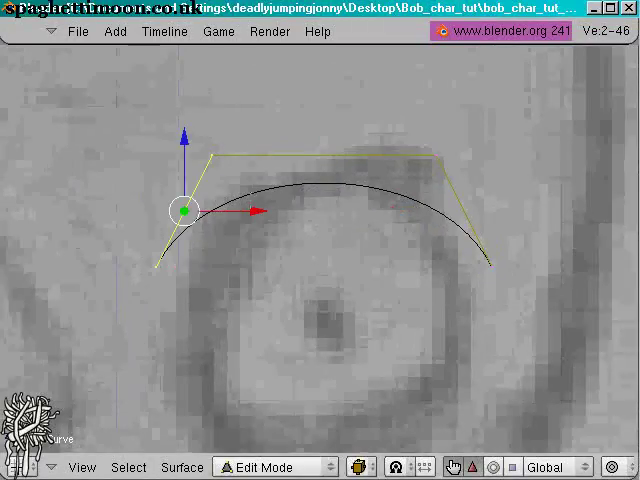
Drag extruded points along the eye outline to form a closed seven-point loop
{"action": "left_click", "coordinate": [443, 128]}
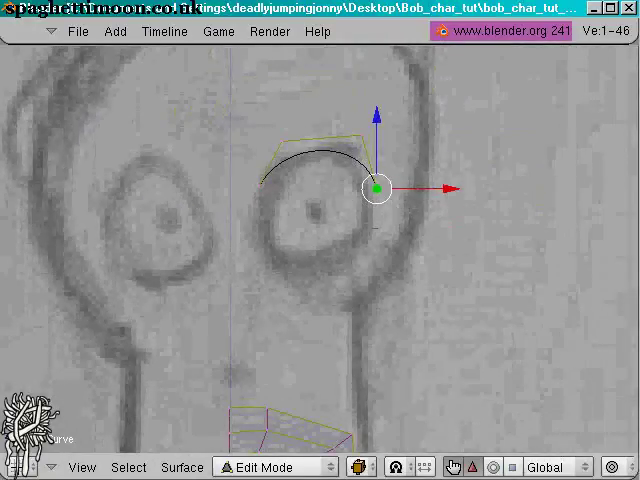
{"action": "left_click_drag", "start_coordinate": [377, 190], "coordinate": [373, 227]}
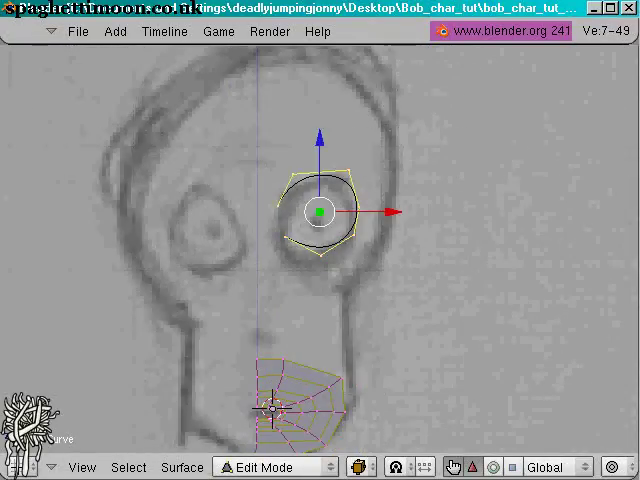
{"action": "scroll", "scroll_direction": "up", "scroll_amount": 3}
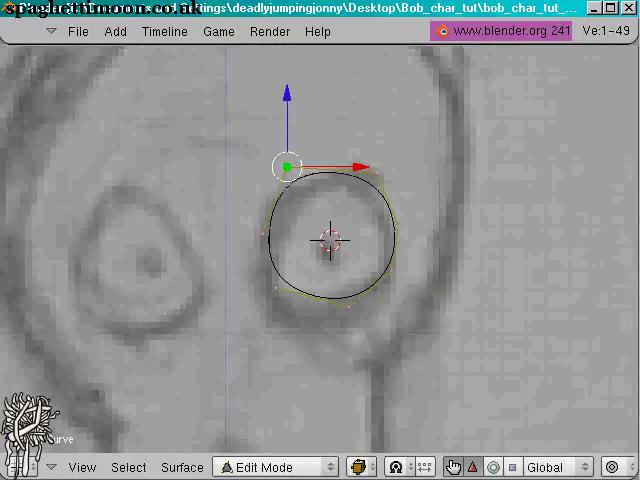
Scale the eye loop larger and drag its points to match the sketched eye outline
{"action": "left_click_drag", "start_coordinate": [285, 167], "coordinate": [258, 220]}
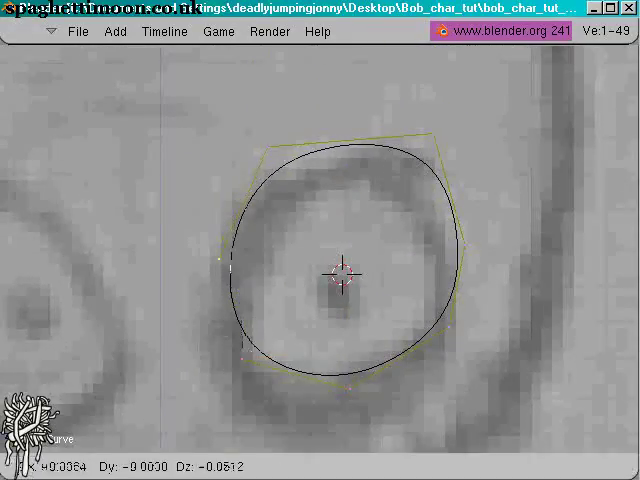
{"action": "left_click", "coordinate": [267, 160]}
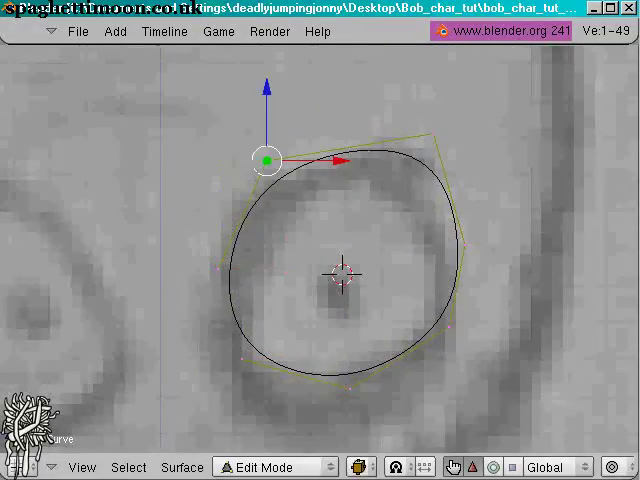
{"action": "left_click_drag", "start_coordinate": [267, 158], "coordinate": [418, 73]}
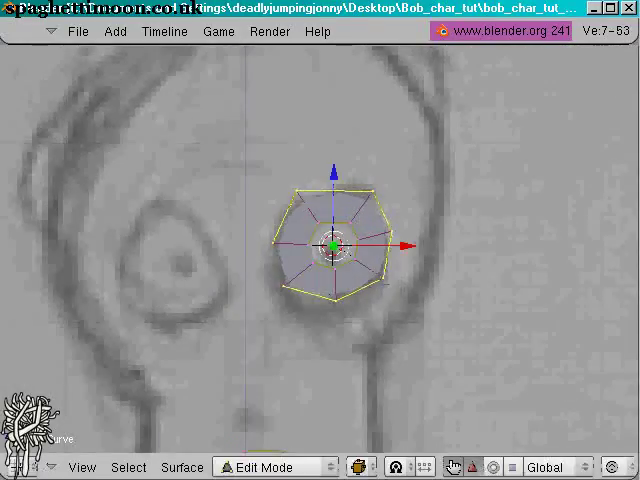
Scale the extruded outer ring of the eye surface outward over the surrounding face
{"action": "key", "text": "s"}
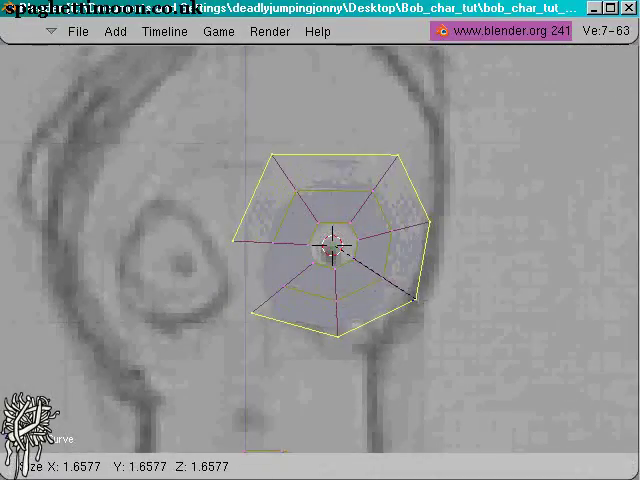